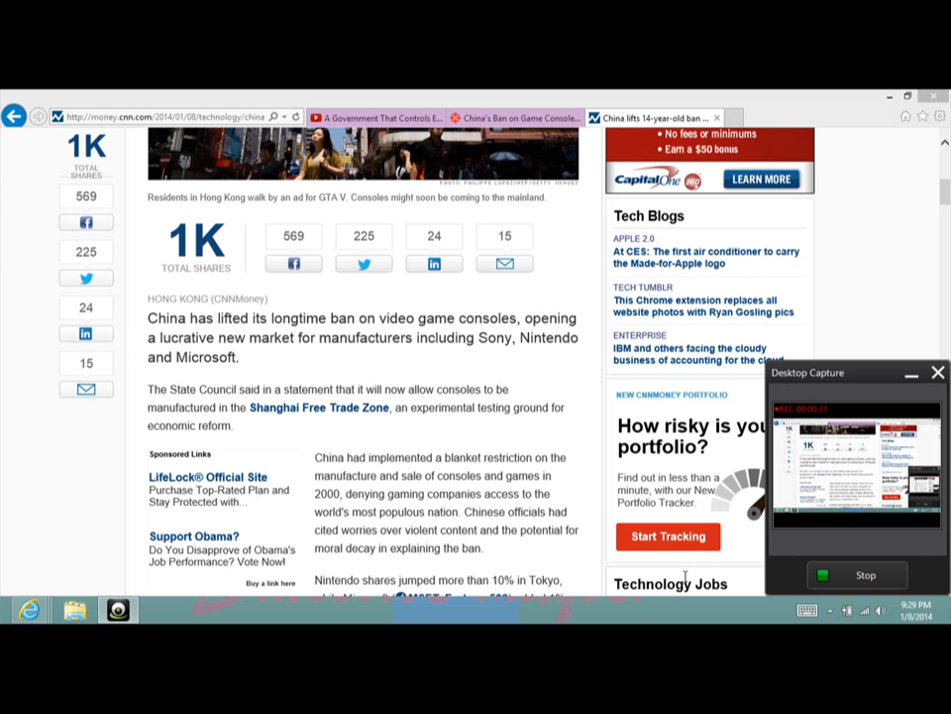
{"action": "scroll", "scroll_direction": "down", "scroll_amount": 3}
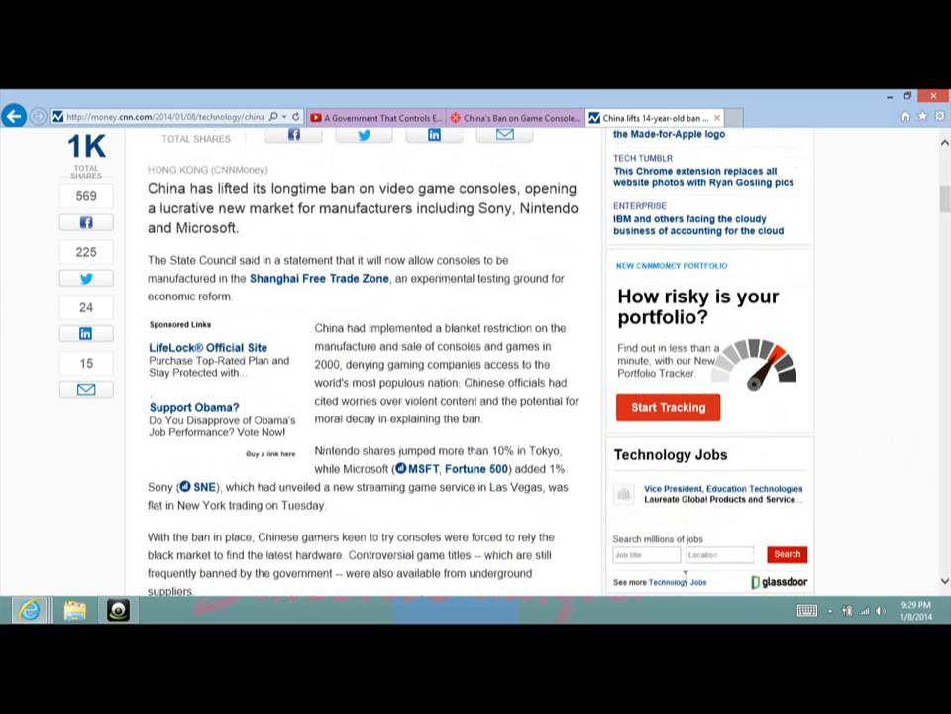